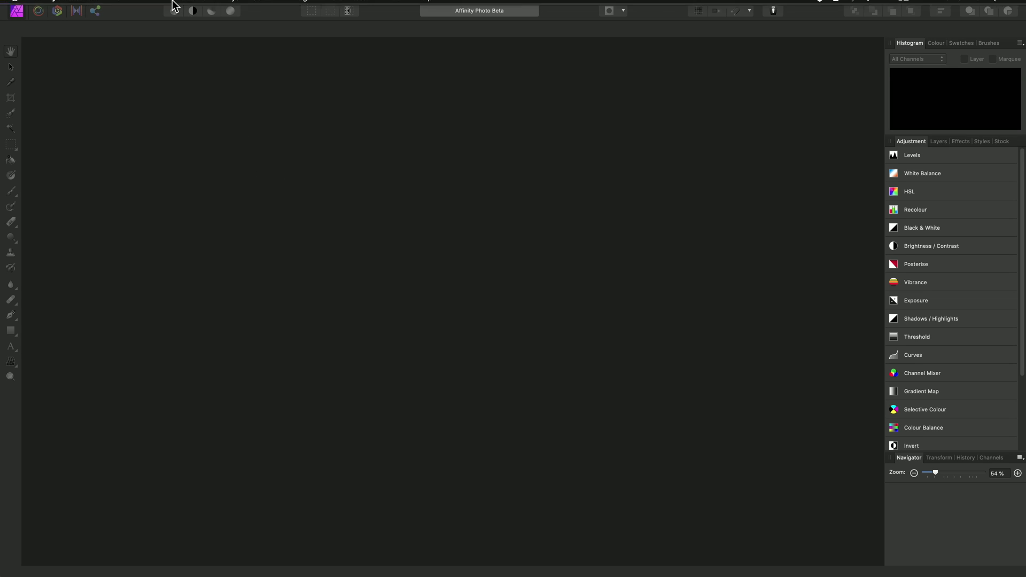
# Open Flyer-Letter-SideA.psd from the File > Open browser.
pyautogui.click(109, 5)
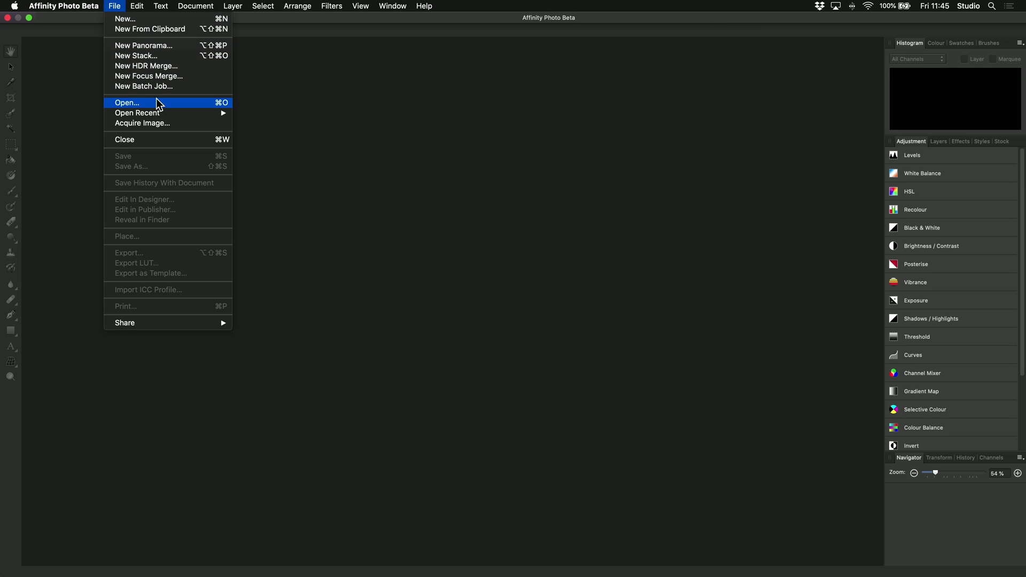
pyautogui.moveTo(170, 107)
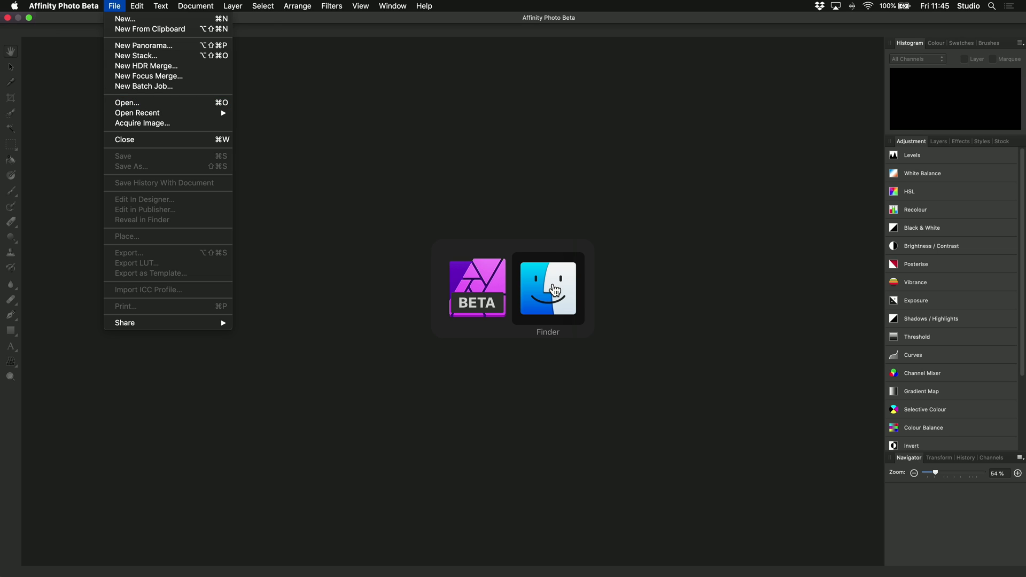
pyautogui.click(548, 289)
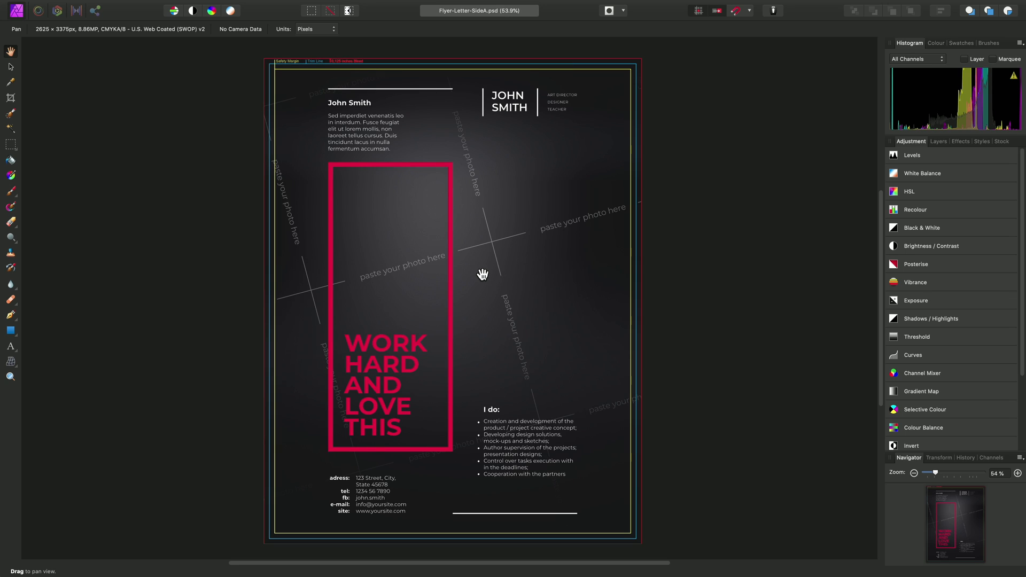
pyautogui.moveTo(498, 312)
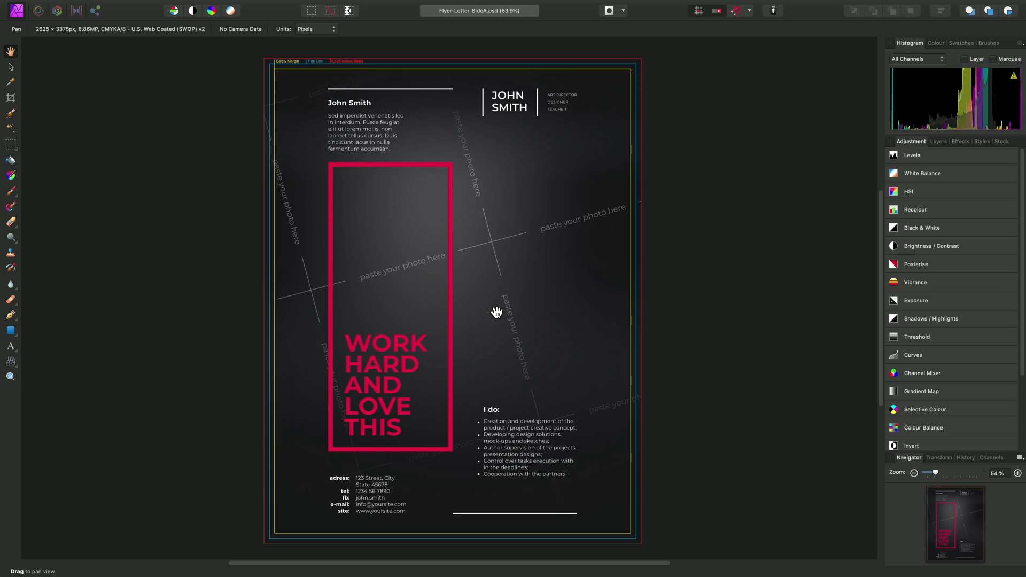
# Select the Compound Shape layer inside the Shapes group and recolour it cyan.
pyautogui.click(939, 141)
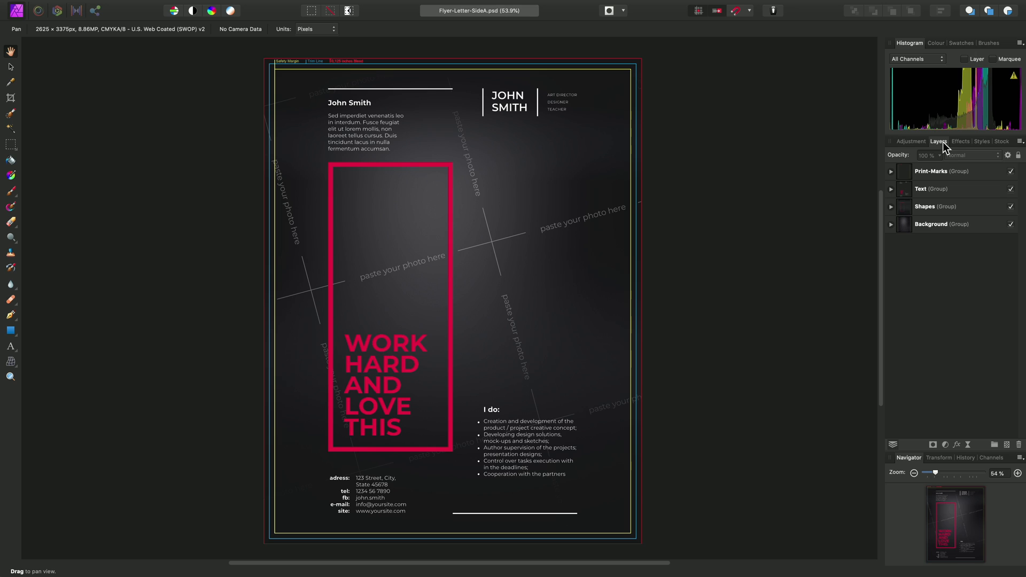
pyautogui.click(890, 207)
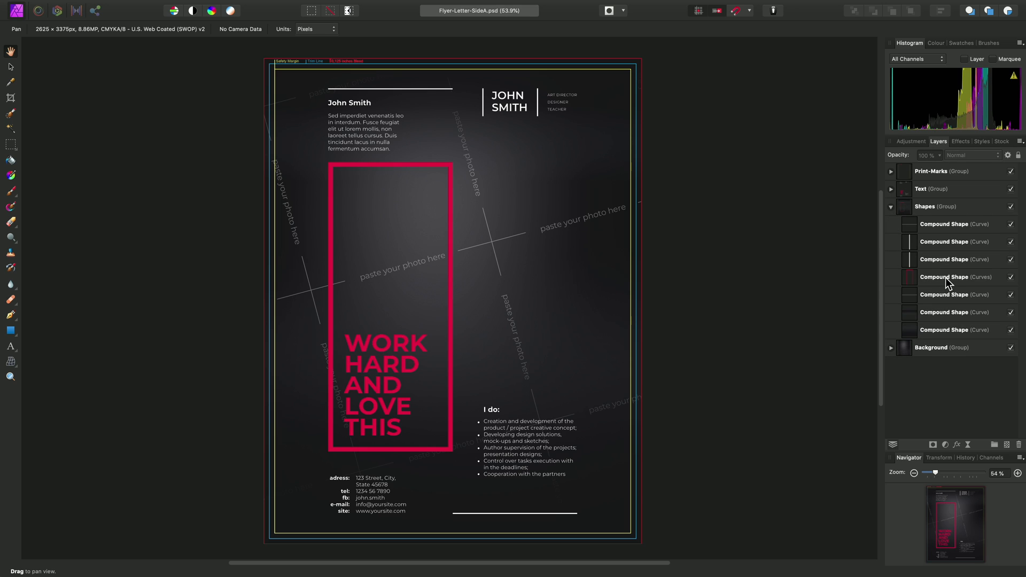
pyautogui.click(956, 277)
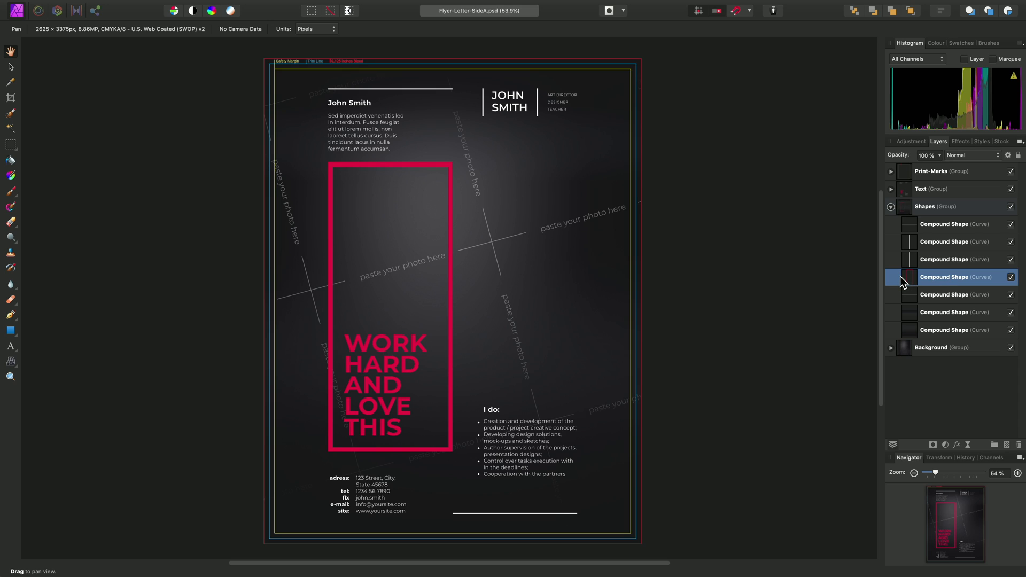
pyautogui.click(936, 42)
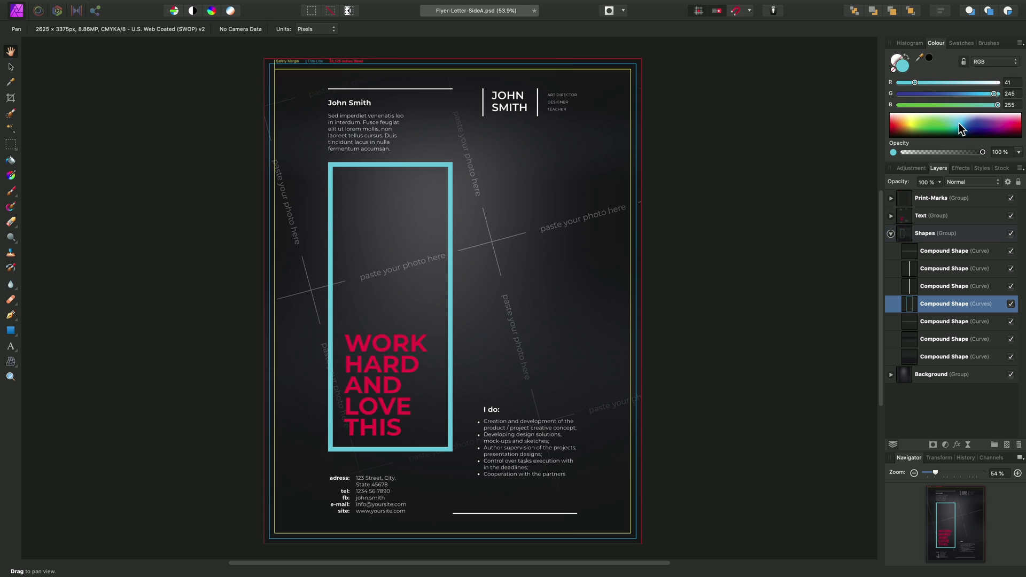
# Select the WORK HARD AND LOVE THIS layer inside the Text group.
pyautogui.click(890, 216)
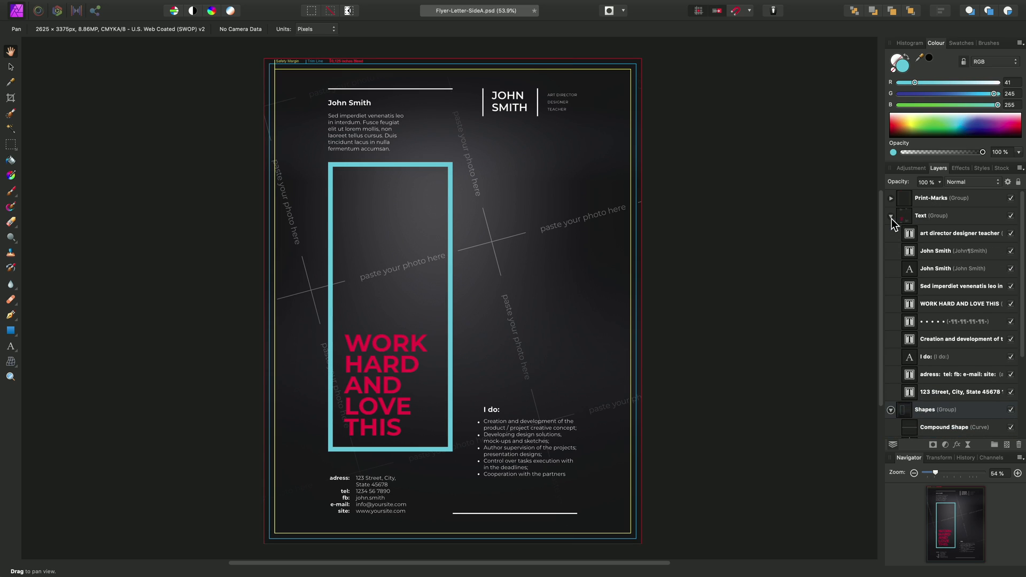
pyautogui.moveTo(947, 308)
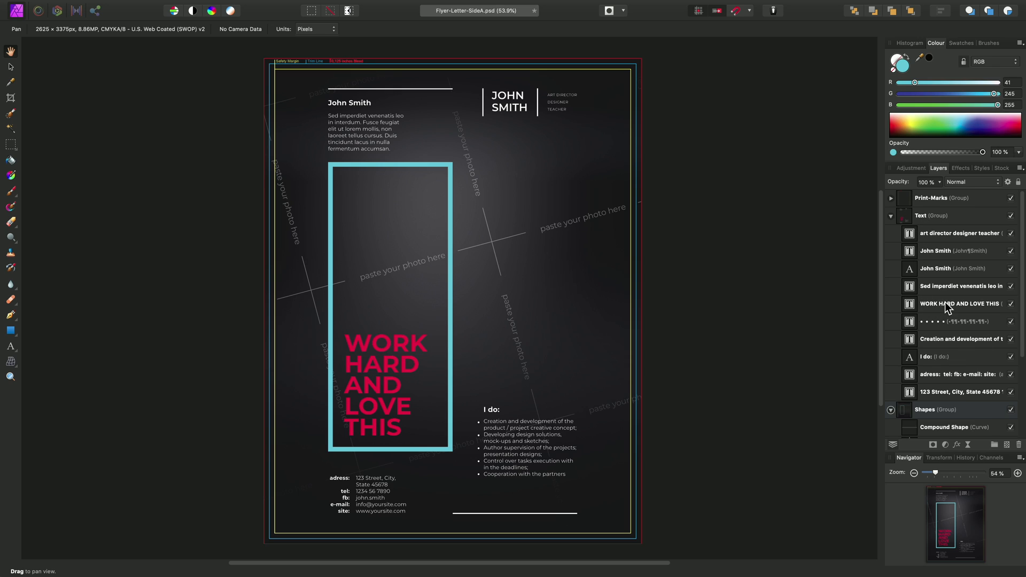
pyautogui.click(960, 303)
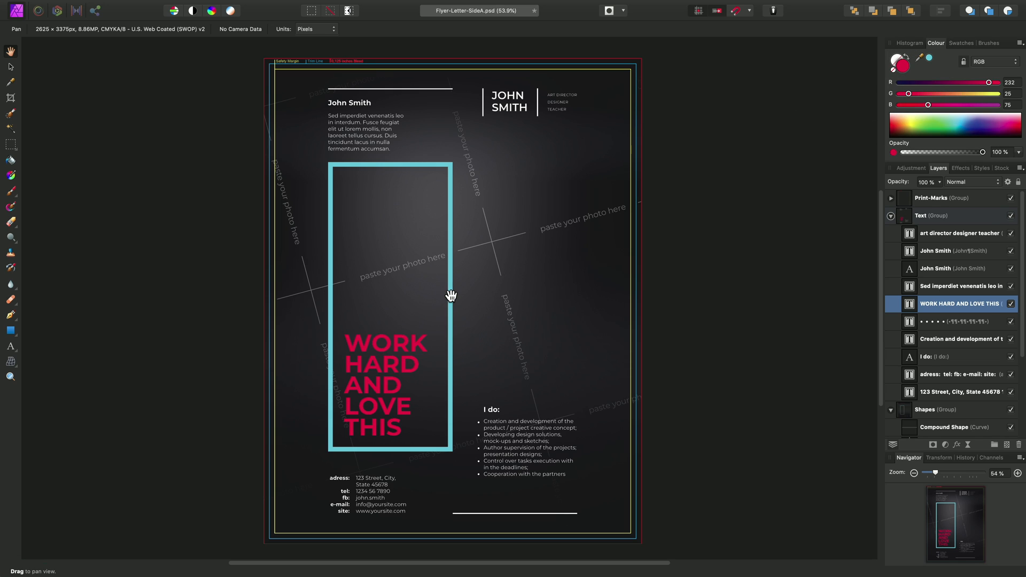
pyautogui.moveTo(932, 63)
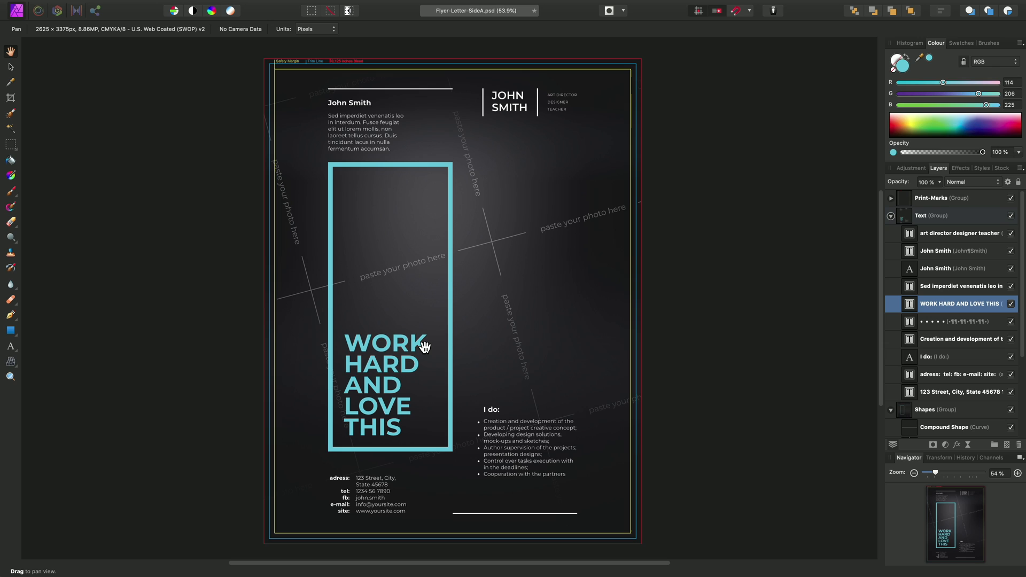
pyautogui.moveTo(389, 281)
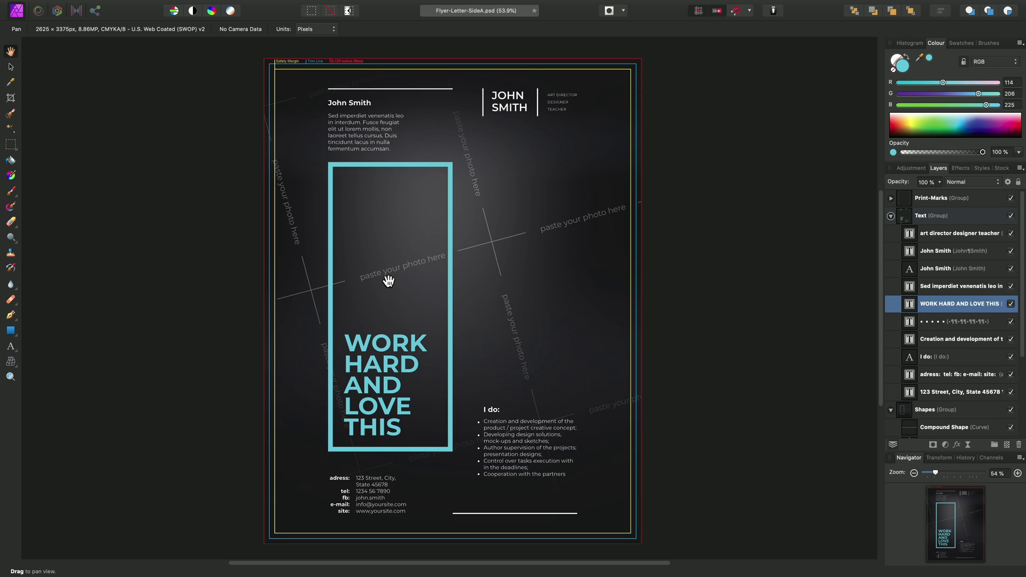
pyautogui.click(119, 6)
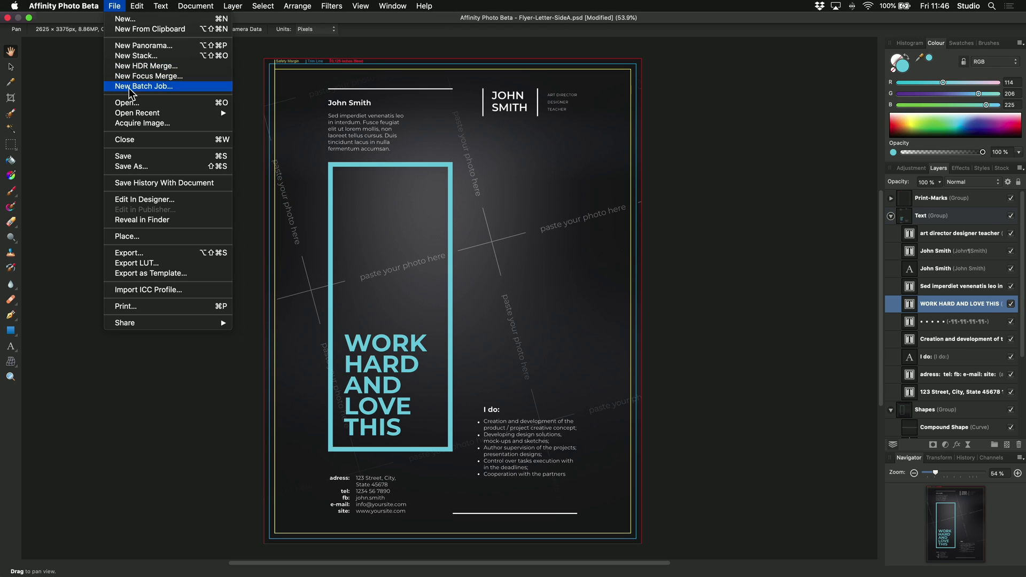
pyautogui.click(131, 165)
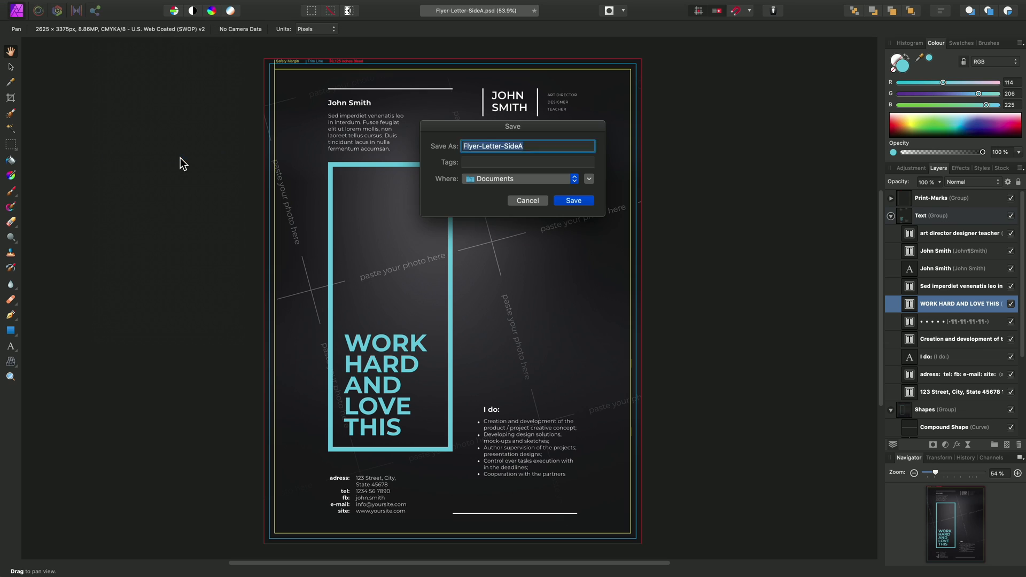
pyautogui.moveTo(524, 137)
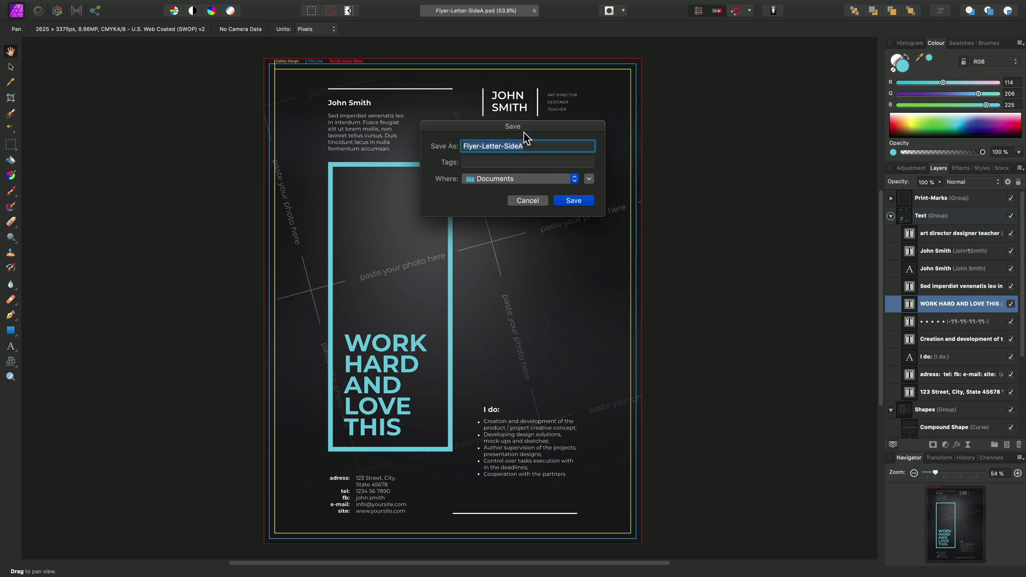
pyautogui.moveTo(534, 145)
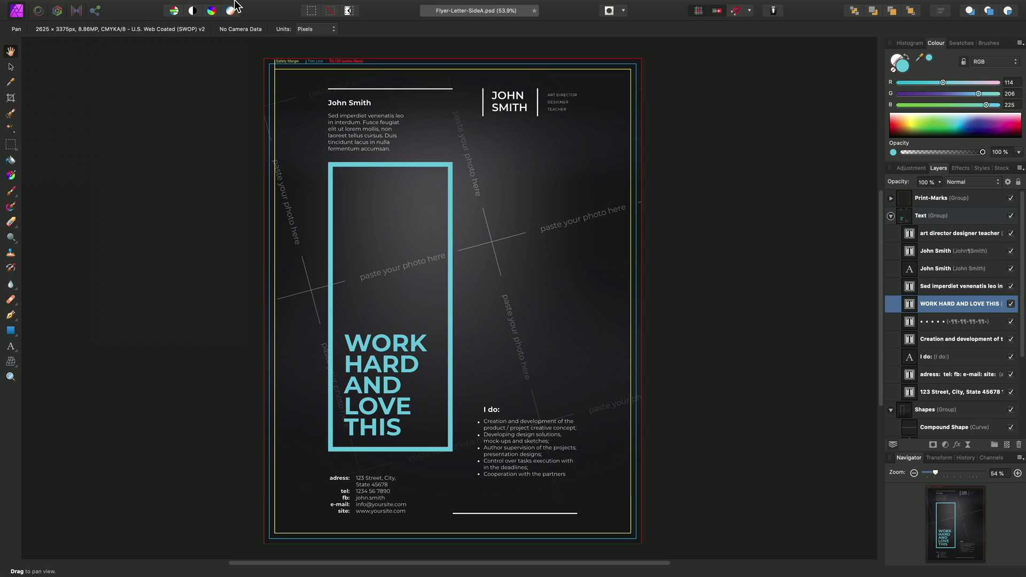
pyautogui.click(111, 5)
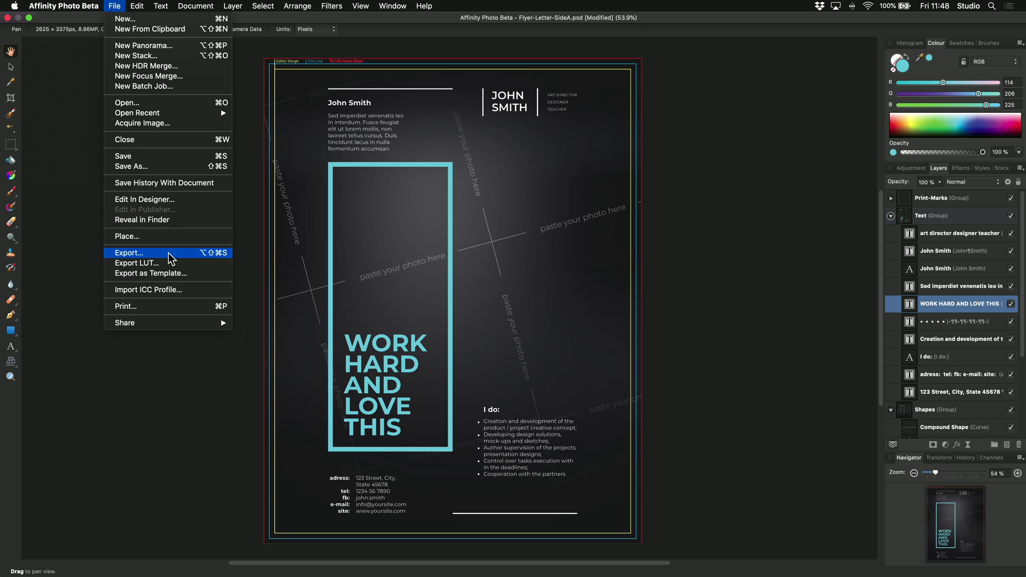
pyautogui.click(128, 252)
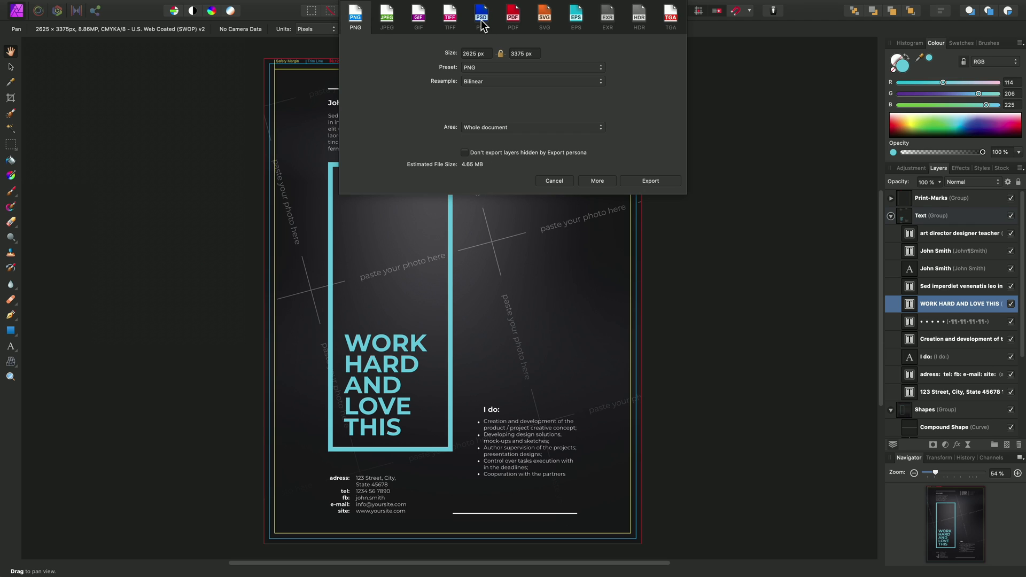
pyautogui.moveTo(563, 188)
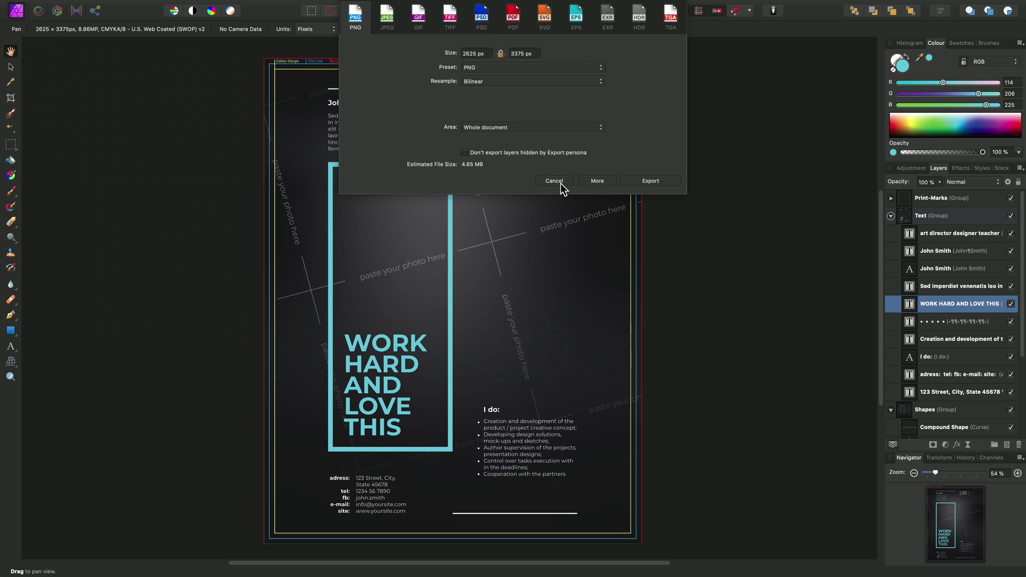
pyautogui.click(553, 180)
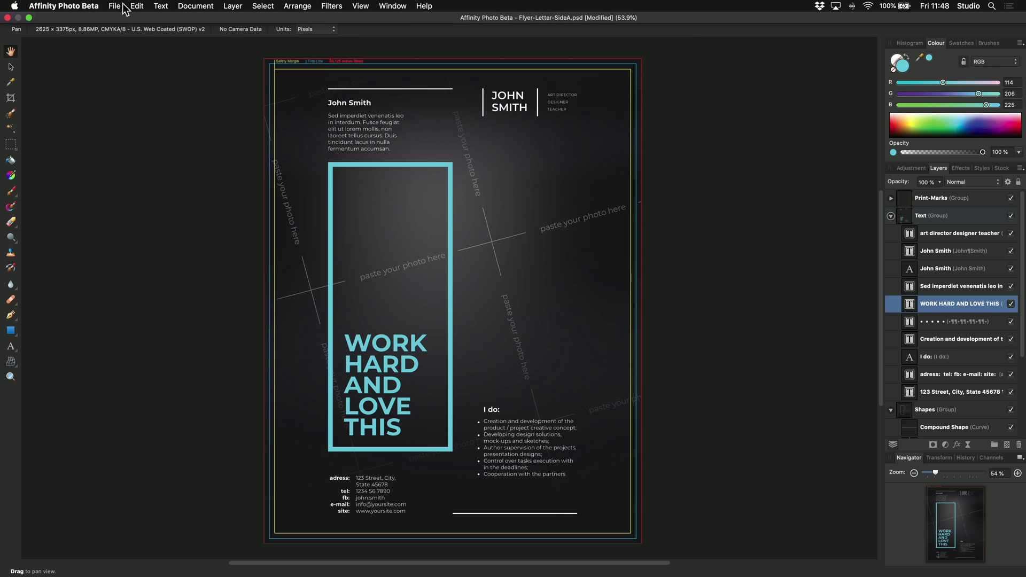
# Enable 'Save over imported PSD files' in Preferences > General and close Preferences.
pyautogui.click(59, 6)
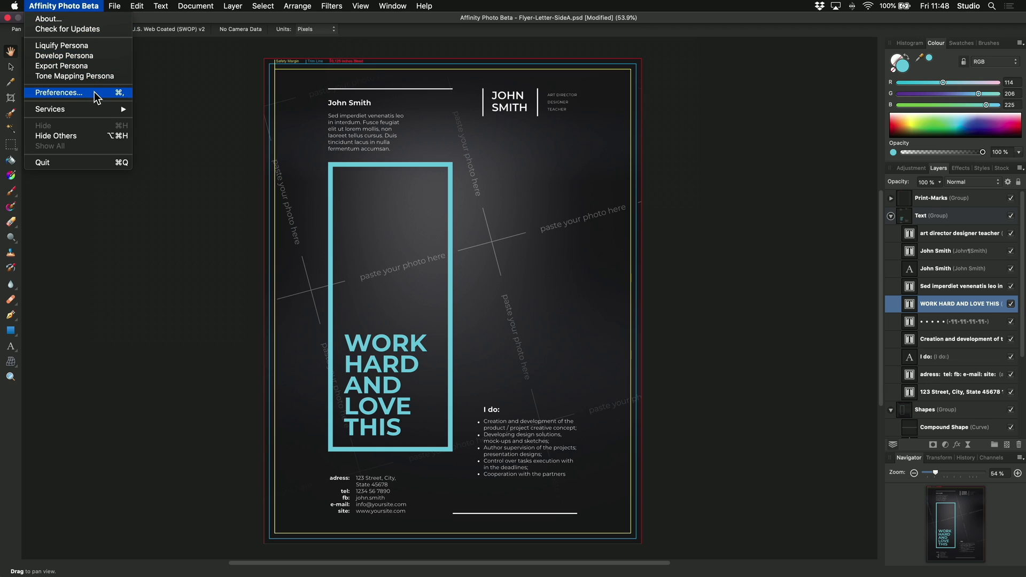
pyautogui.moveTo(92, 58)
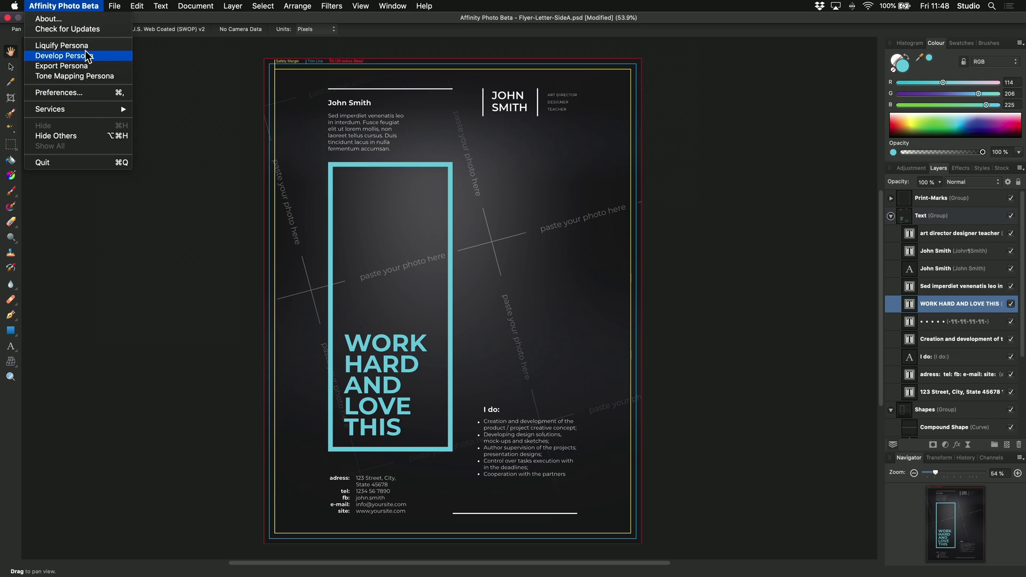
pyautogui.click(137, 6)
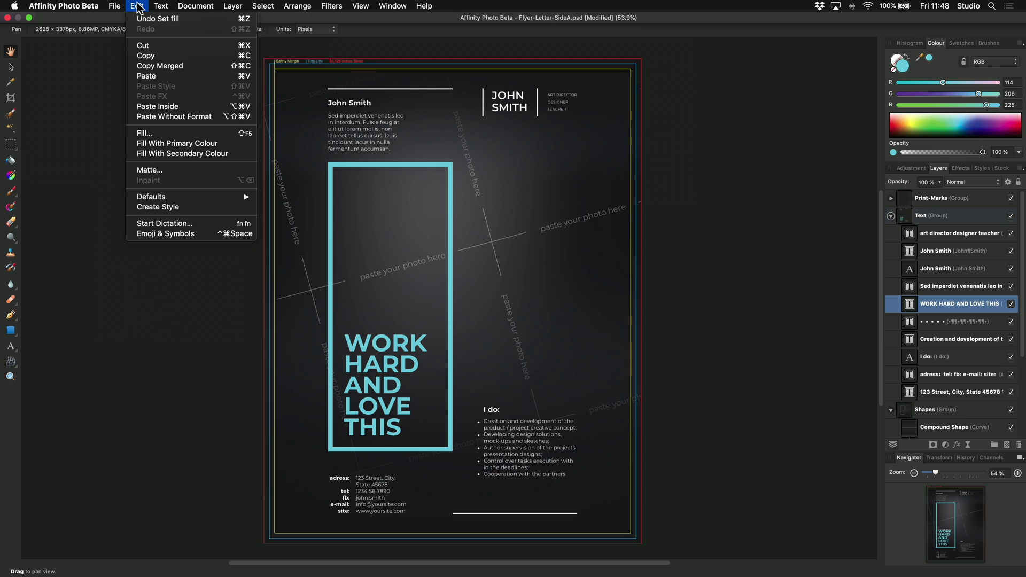
pyautogui.click(68, 6)
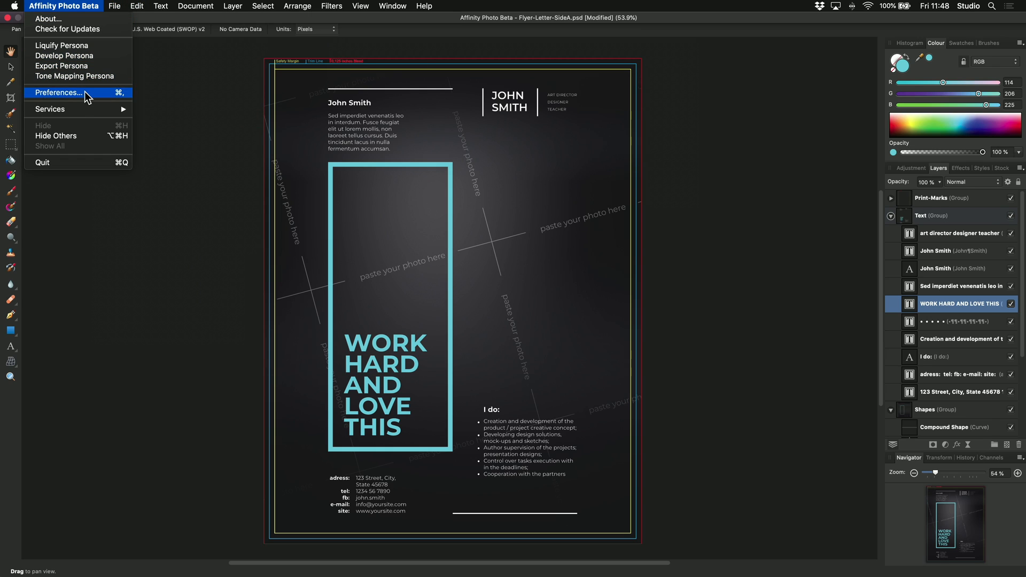
pyautogui.click(59, 92)
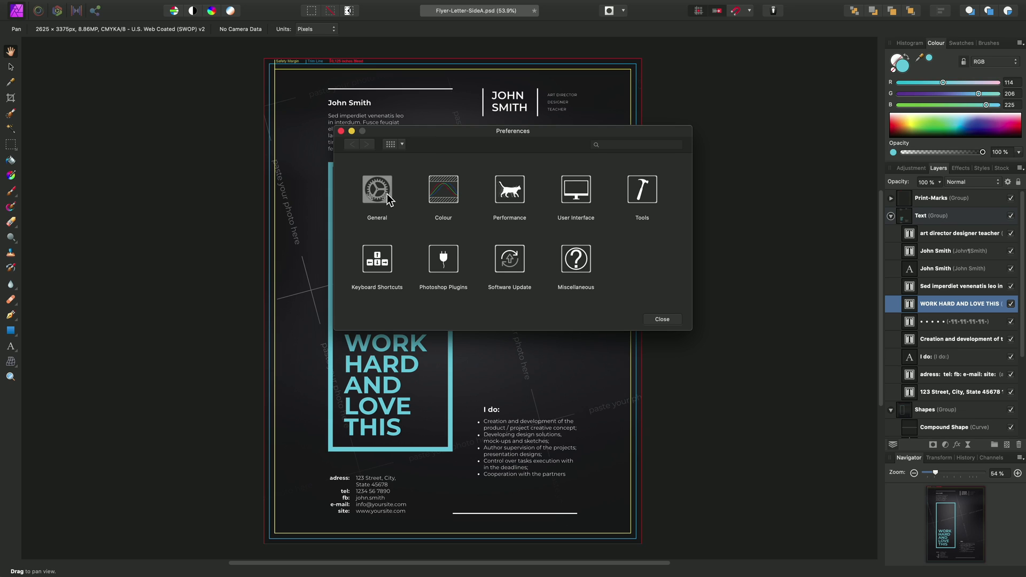
pyautogui.click(376, 189)
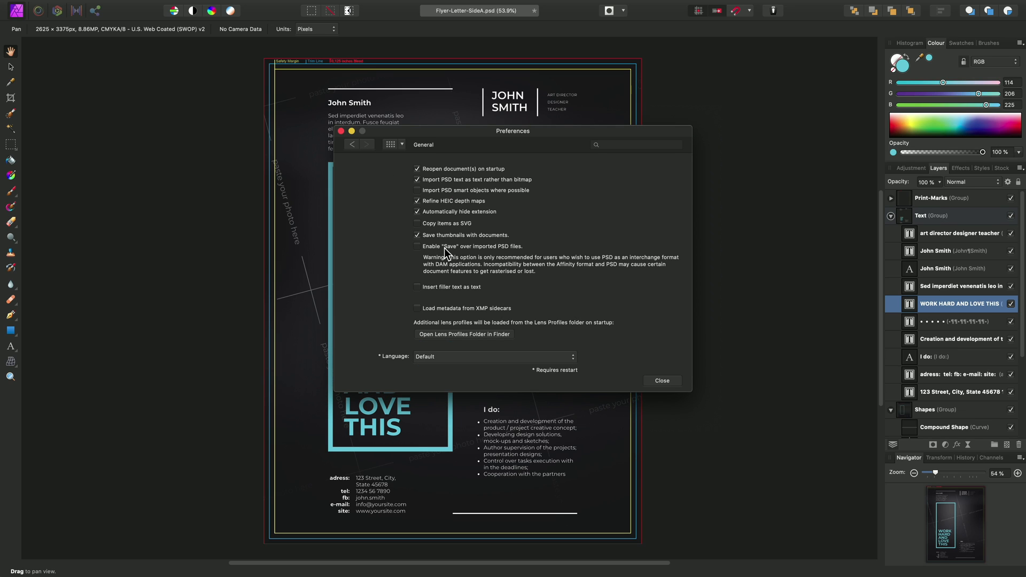
pyautogui.moveTo(492, 253)
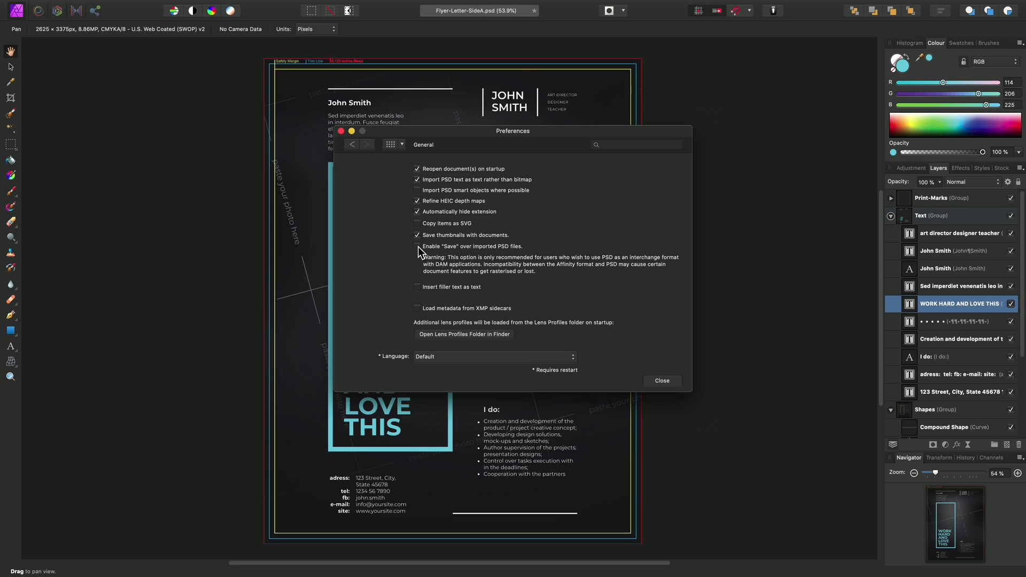
pyautogui.click(417, 246)
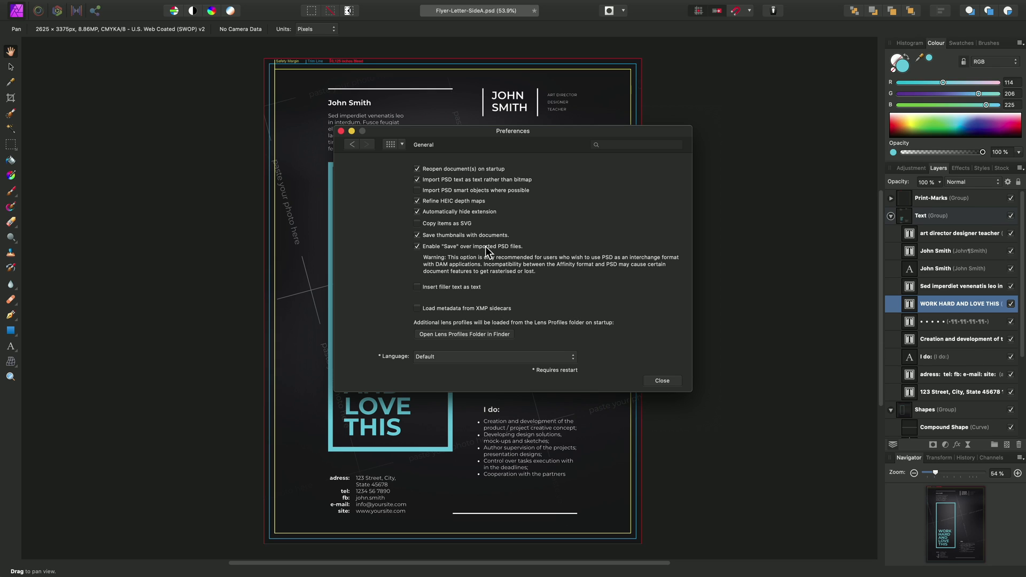
pyautogui.moveTo(509, 270)
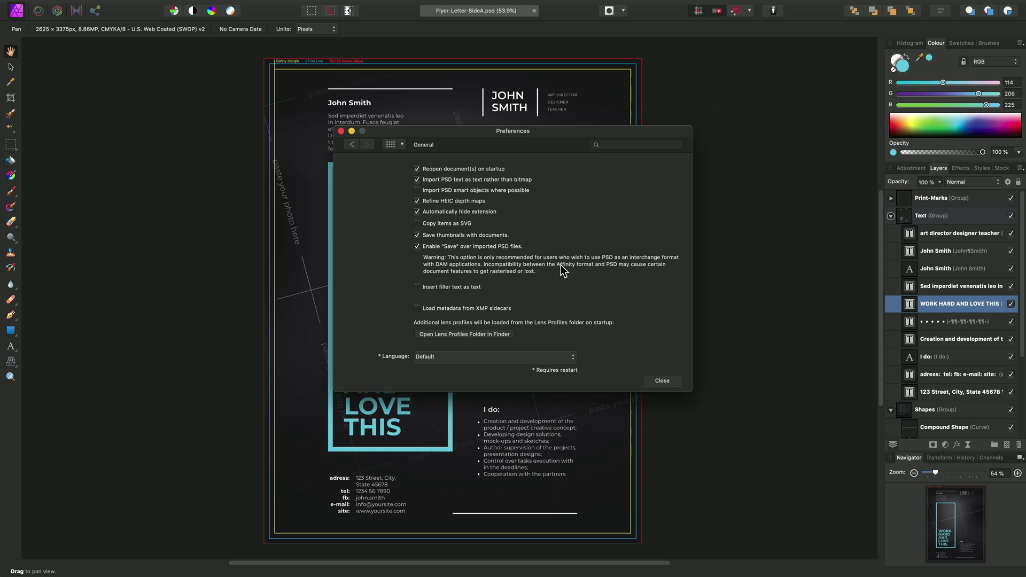
pyautogui.moveTo(574, 332)
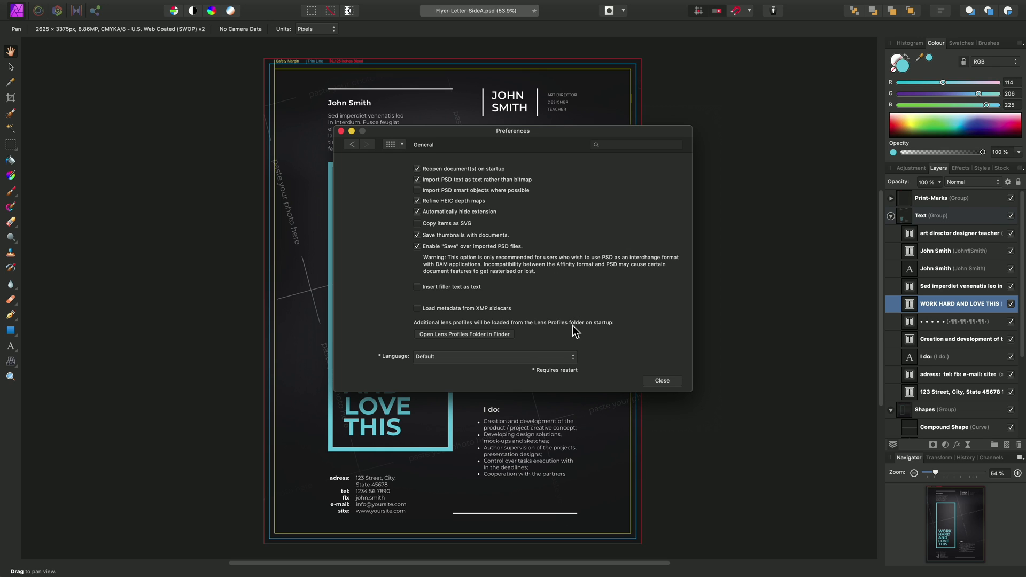
pyautogui.click(663, 381)
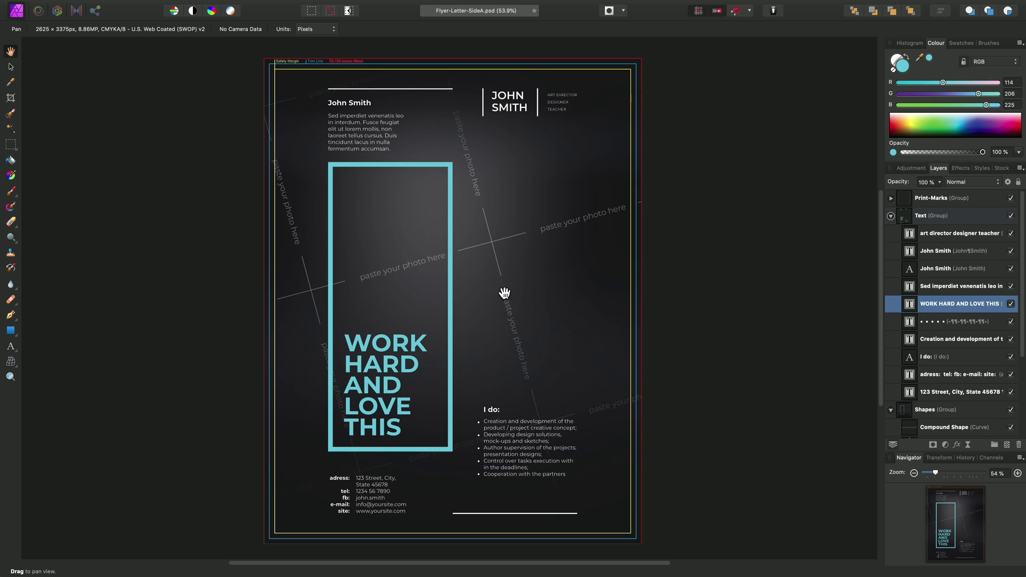
# Save the recoloured flyer back over Flyer-Letter-SideA.psd with File > Save.
pyautogui.click(138, 6)
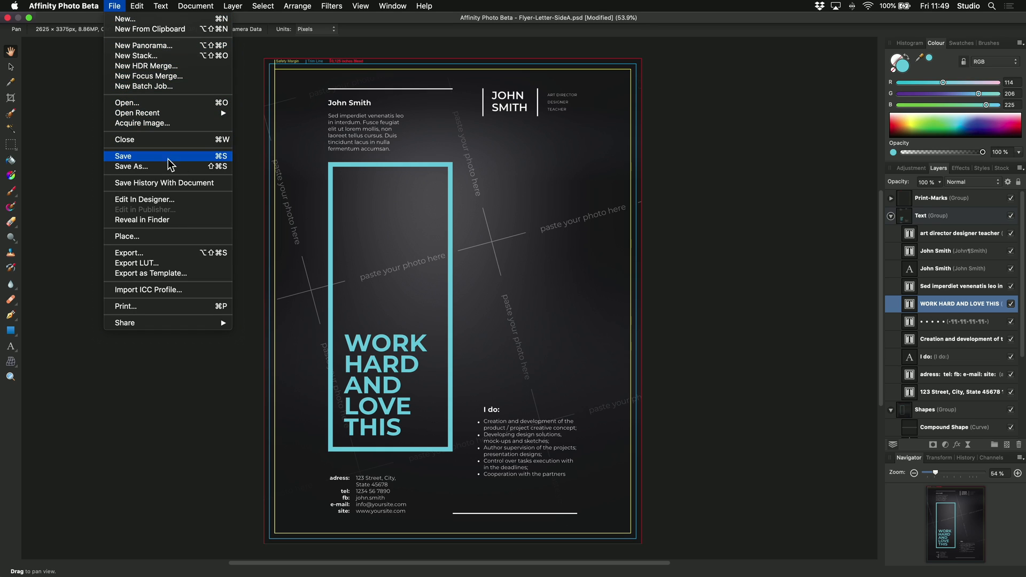
pyautogui.click(126, 156)
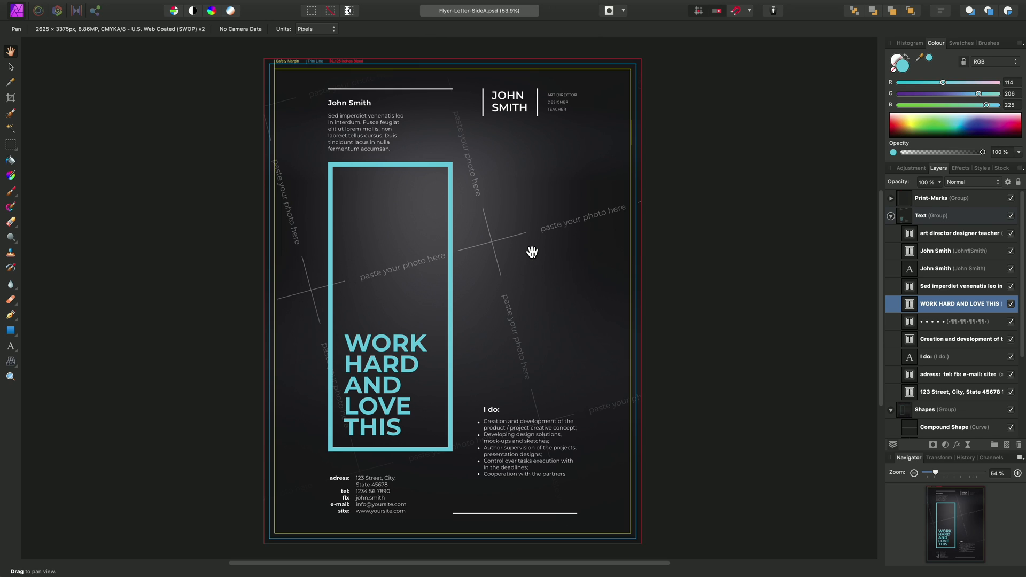
pyautogui.moveTo(404, 199)
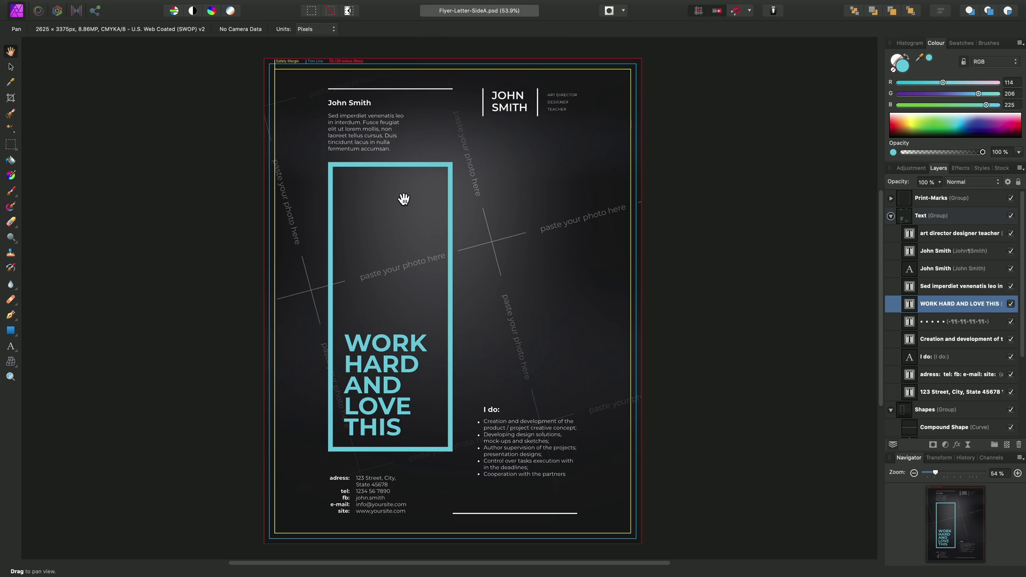
pyautogui.click(109, 6)
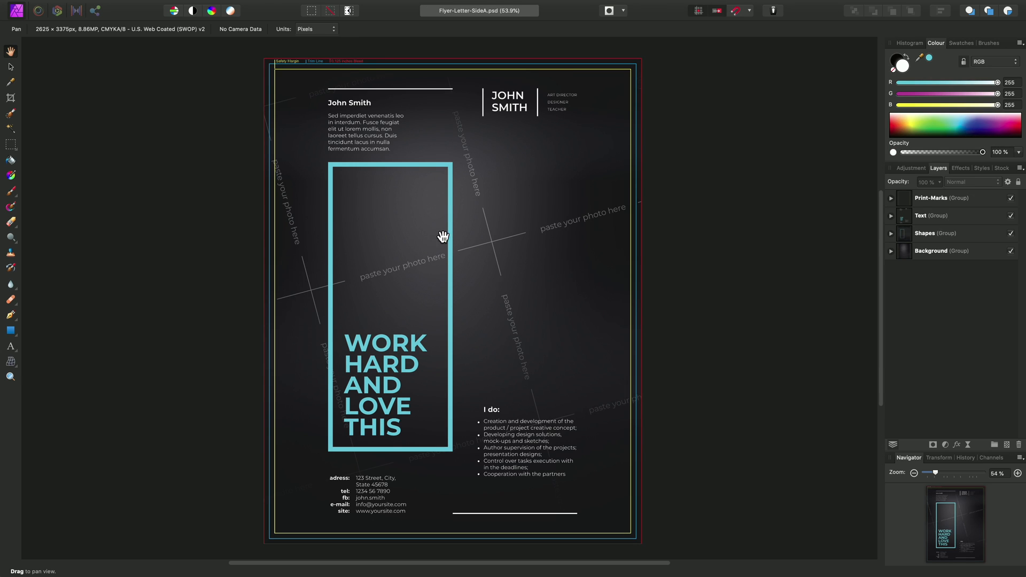
pyautogui.moveTo(409, 173)
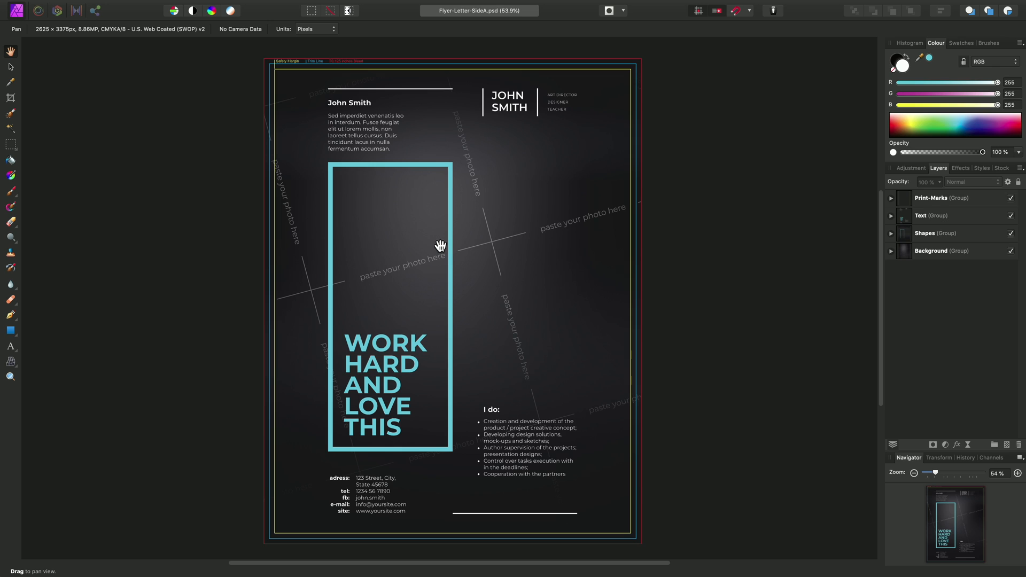
# Dismiss the File menu and switch away from Affinity Photo to the Finder project folder.
pyautogui.click(120, 21)
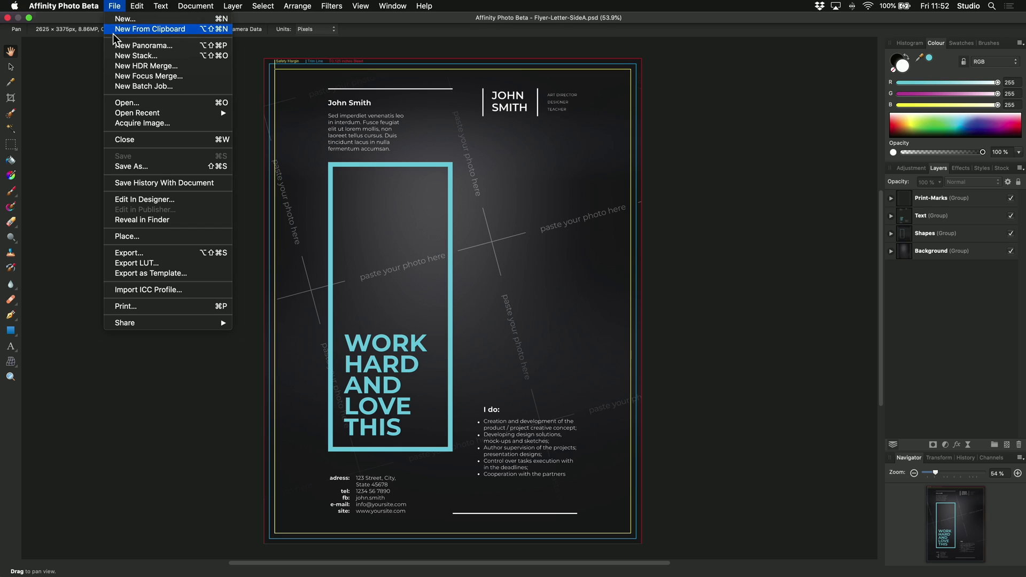
pyautogui.click(183, 155)
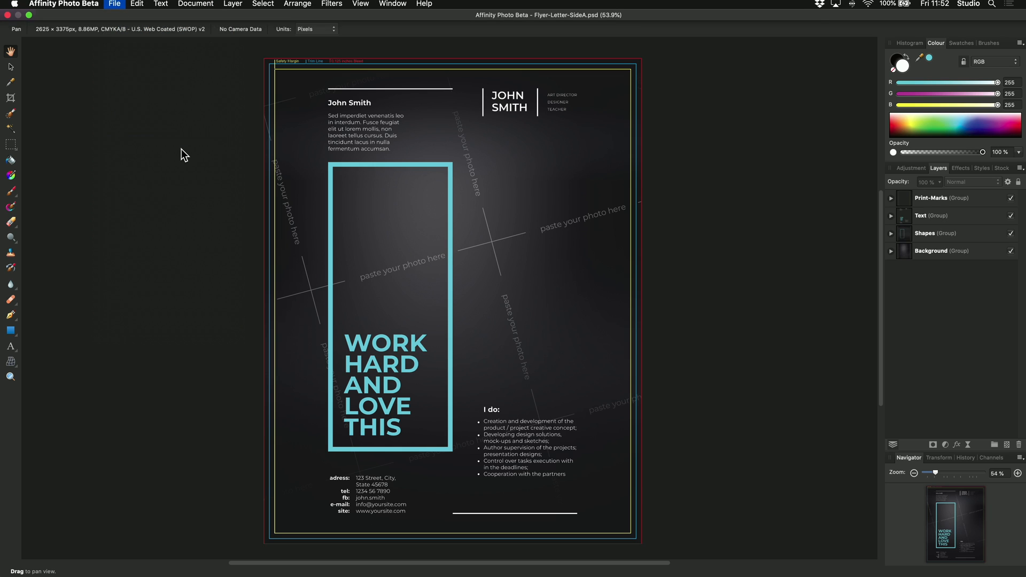
pyautogui.press('cmd+tab')
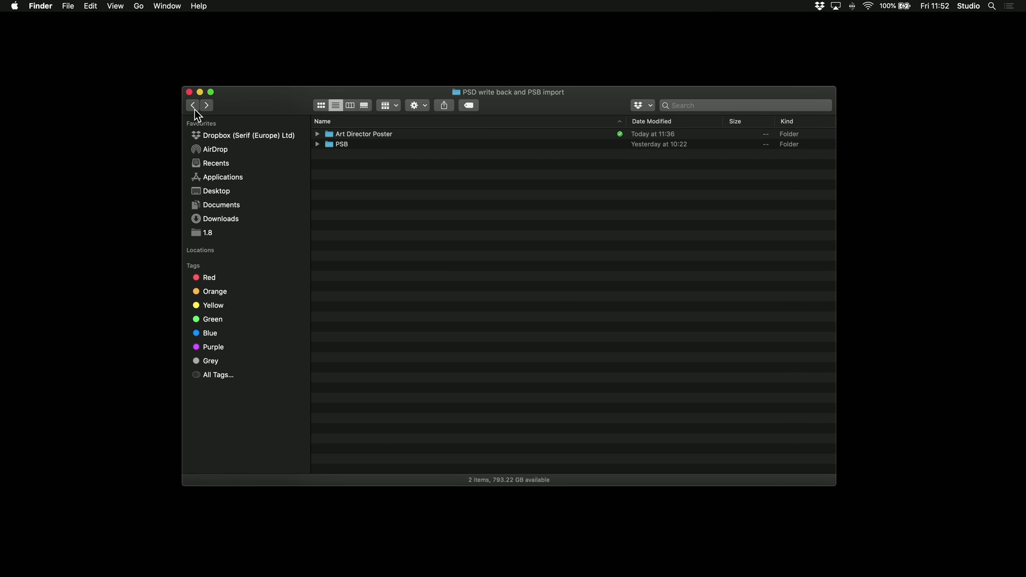
# Open Vikings_Final.psb from the PSB folder into Affinity Photo.
pyautogui.doubleClick(341, 144)
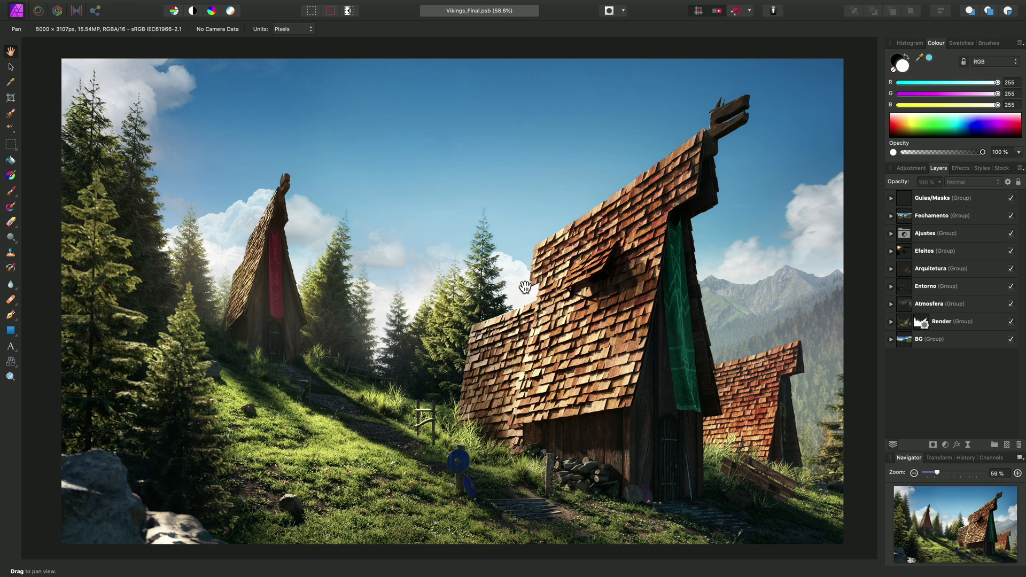
pyautogui.moveTo(931, 210)
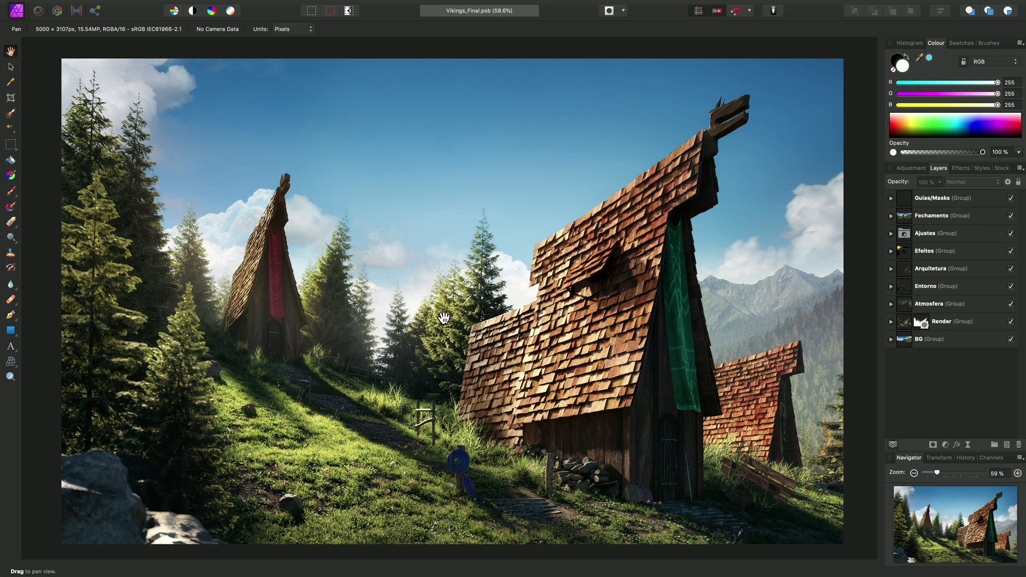
pyautogui.moveTo(443, 314)
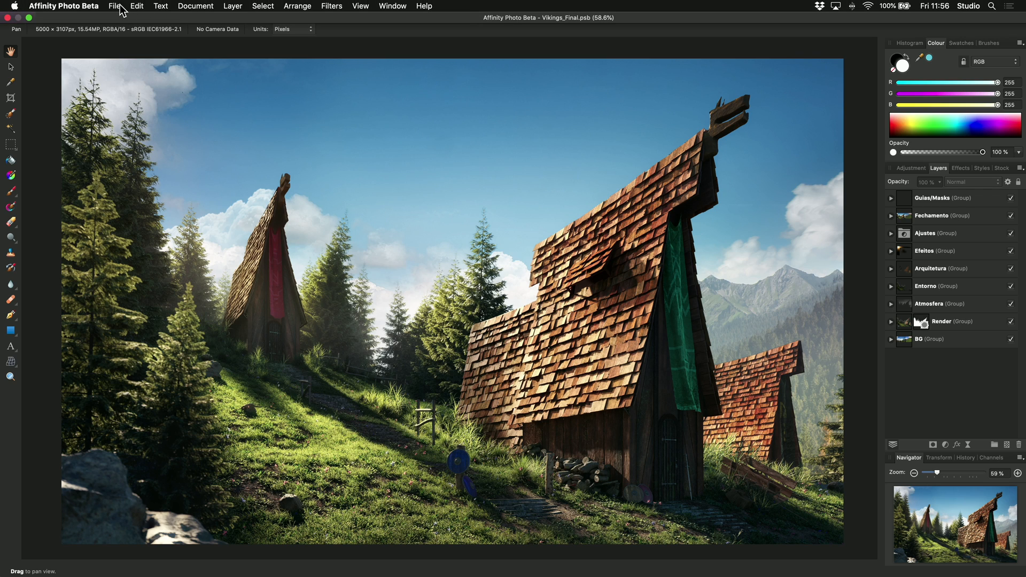
# Save the Vikings image as Vikings_Final.afphoto on the Desktop via Save As.
pyautogui.click(115, 5)
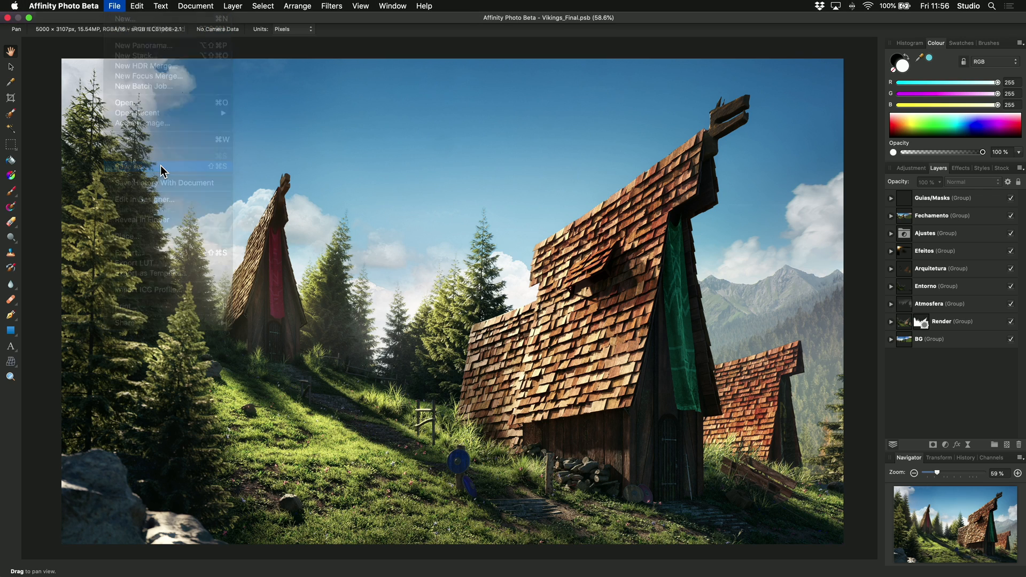
pyautogui.click(150, 166)
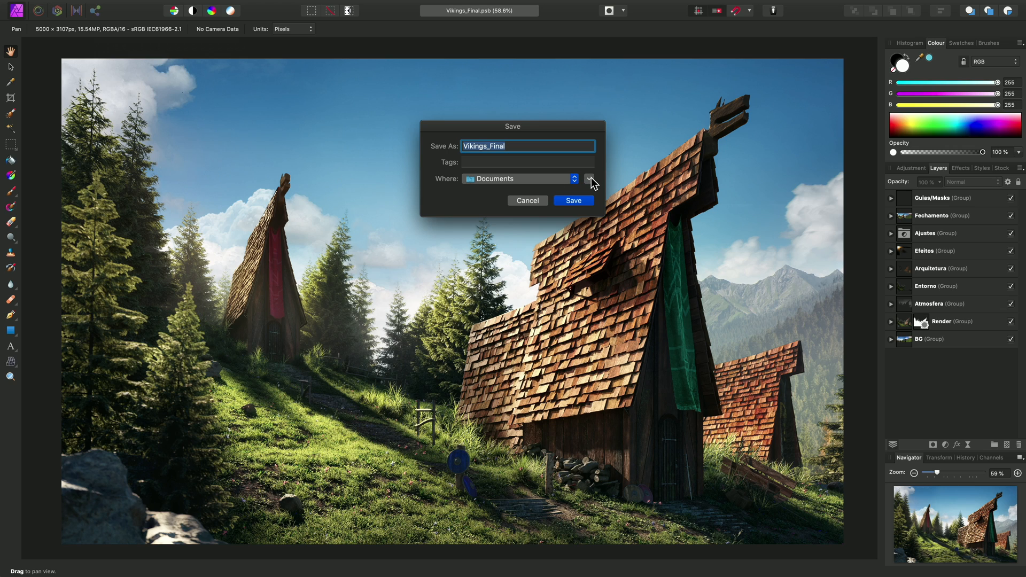
pyautogui.click(593, 181)
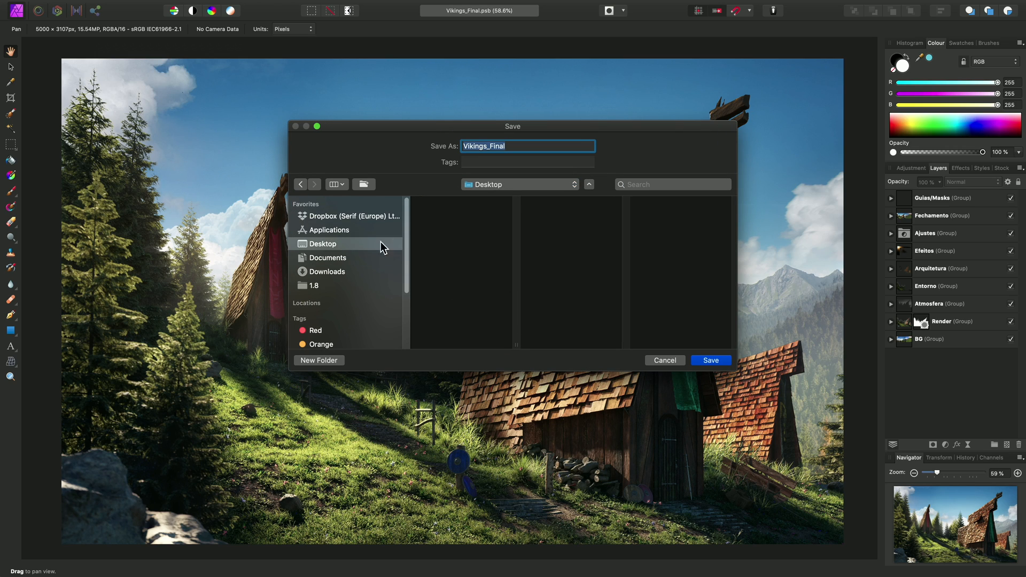
pyautogui.click(711, 360)
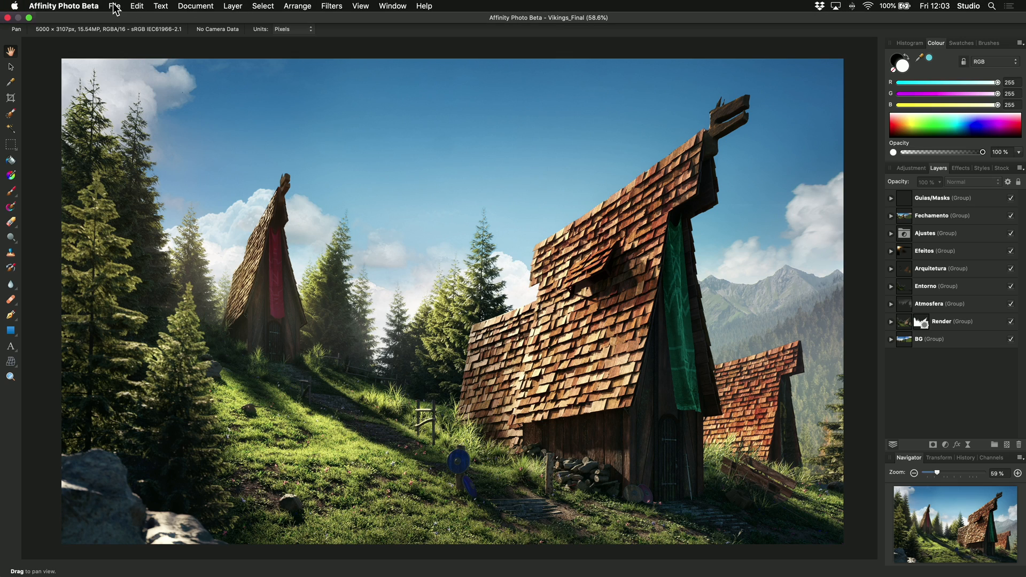
# Close the Vikings document, then reopen Vikings_Final.afphoto from Open Recent.
pyautogui.click(116, 5)
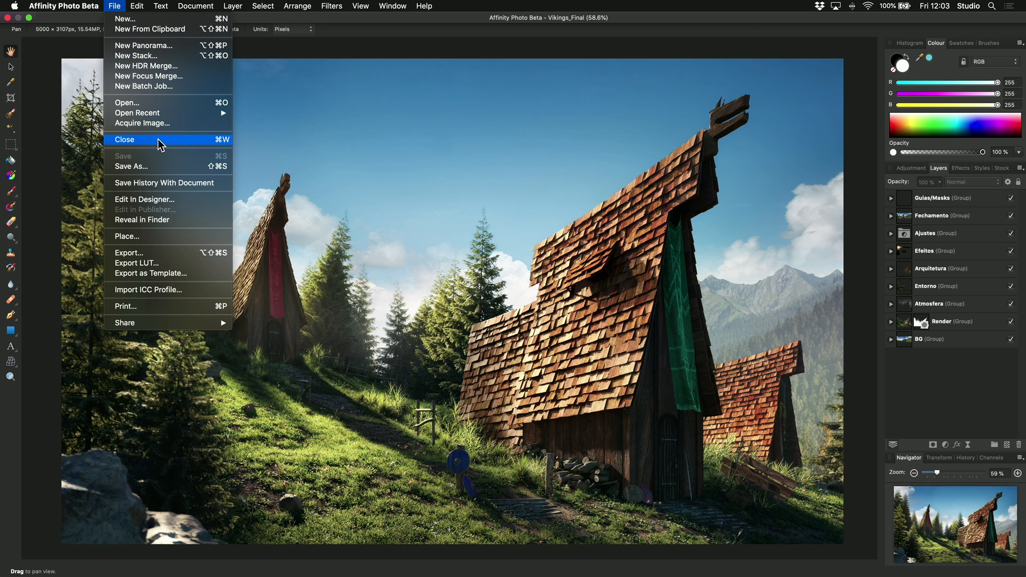
pyautogui.click(124, 139)
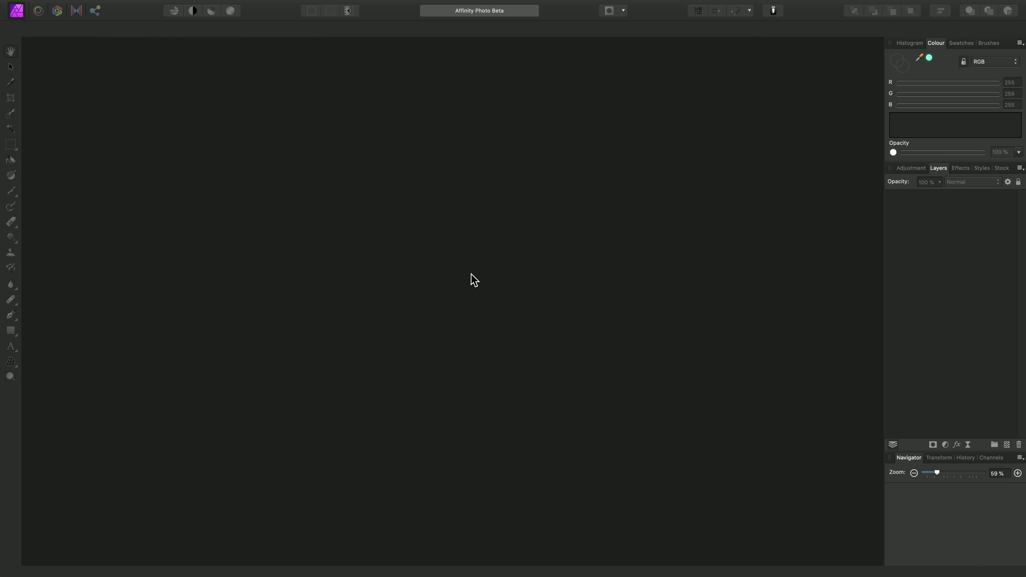
pyautogui.click(115, 6)
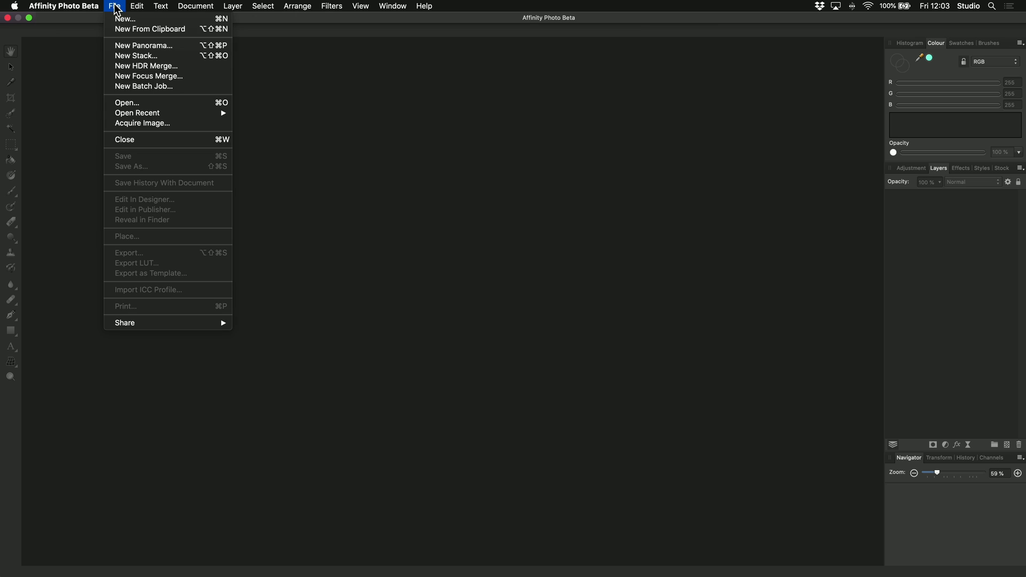
pyautogui.moveTo(137, 114)
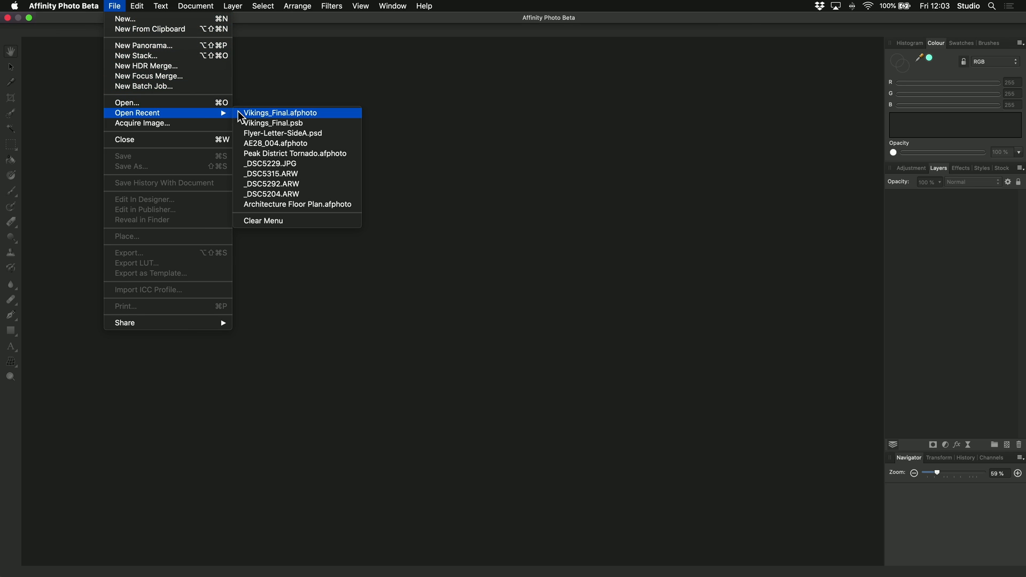
pyautogui.moveTo(328, 121)
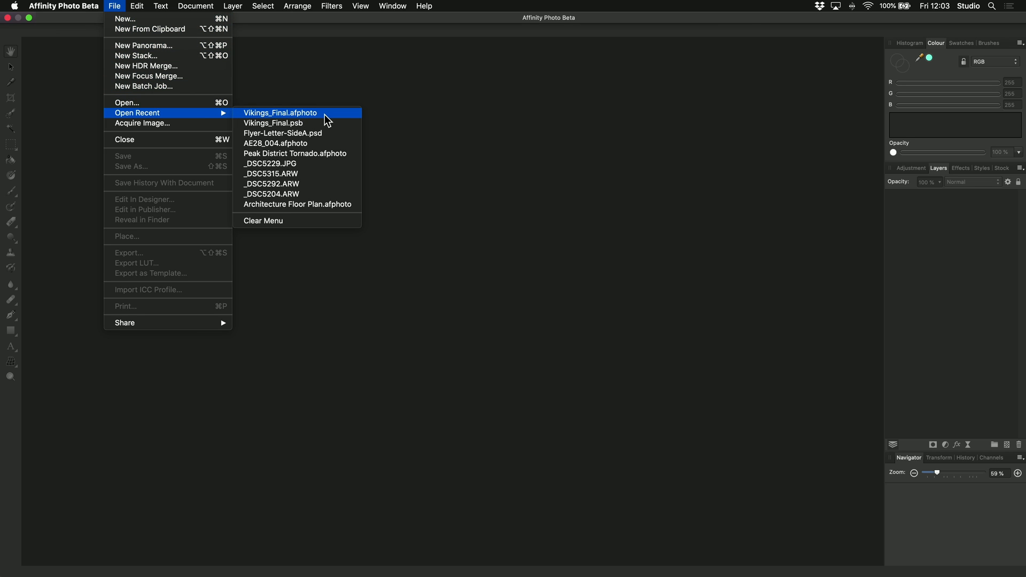
pyautogui.click(280, 114)
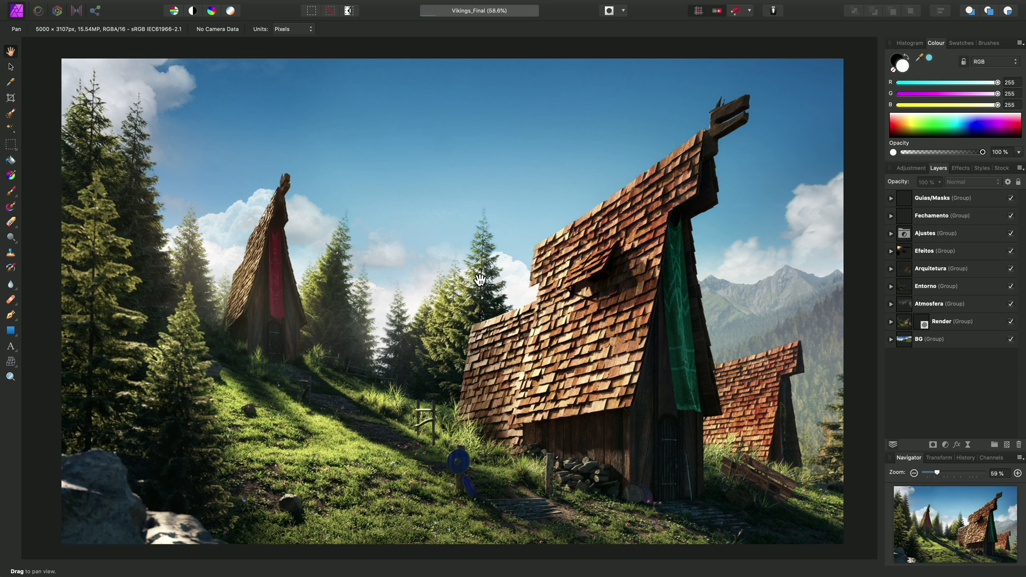
pyautogui.moveTo(519, 23)
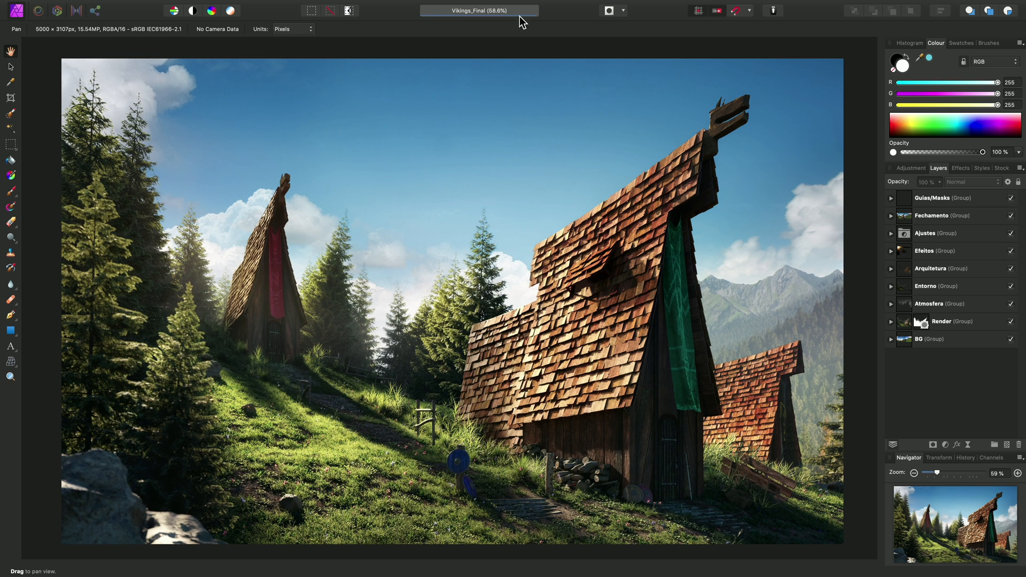
pyautogui.moveTo(532, 20)
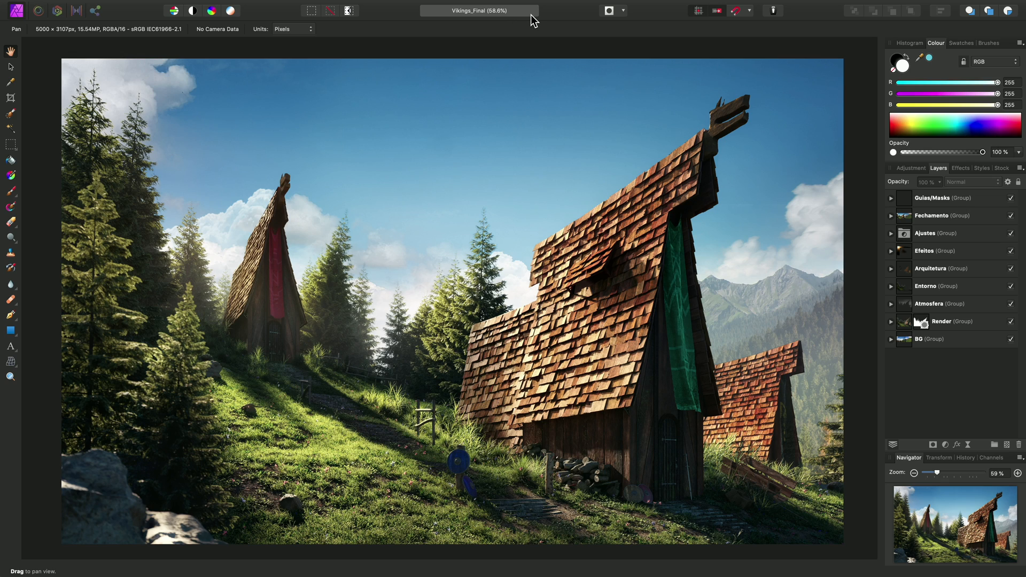